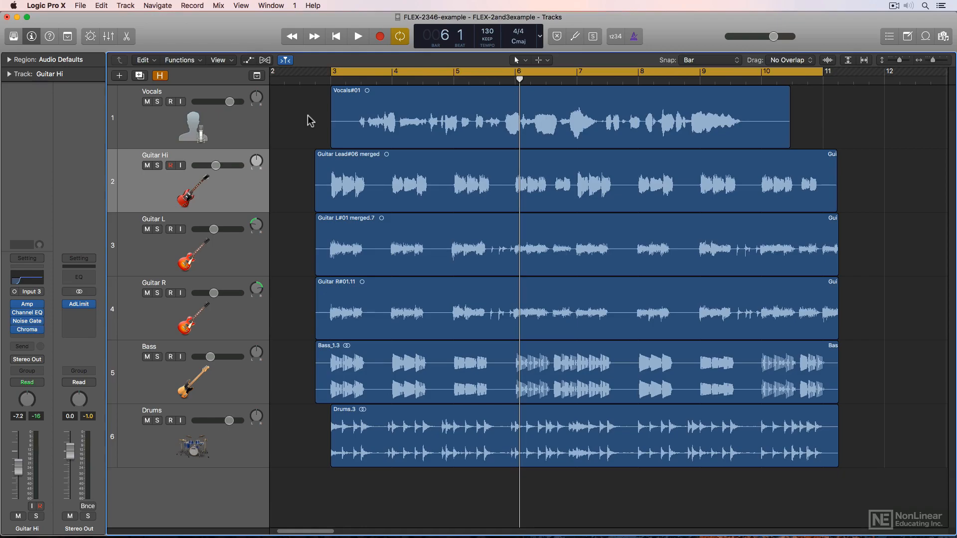
Show the Flex mode settings on every audio track in the Tracks area
{"action": "left_click", "coordinate": [285, 59]}
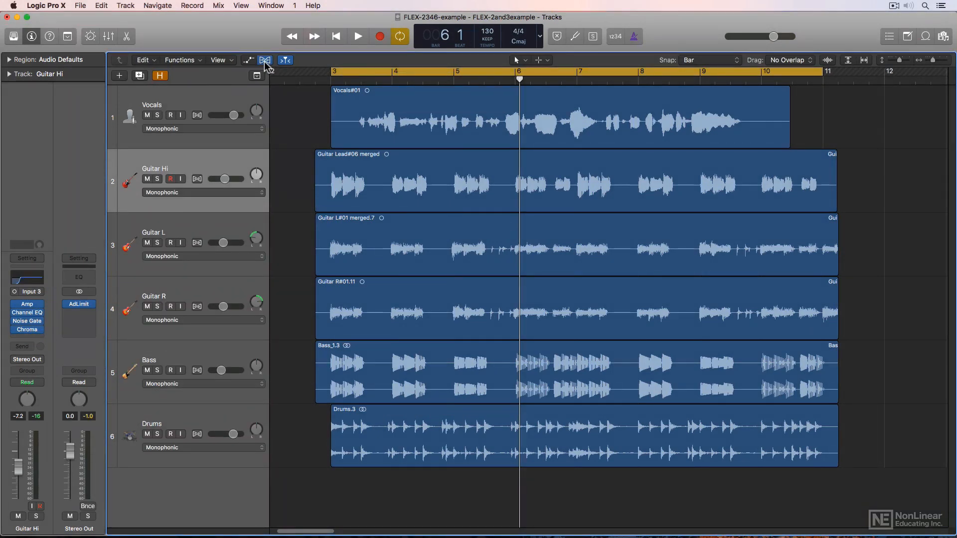
Switch on Flex for Guitar Hi with Slicing (Auto) and enlarge it to inspect slice markers
{"action": "left_click", "coordinate": [427, 180]}
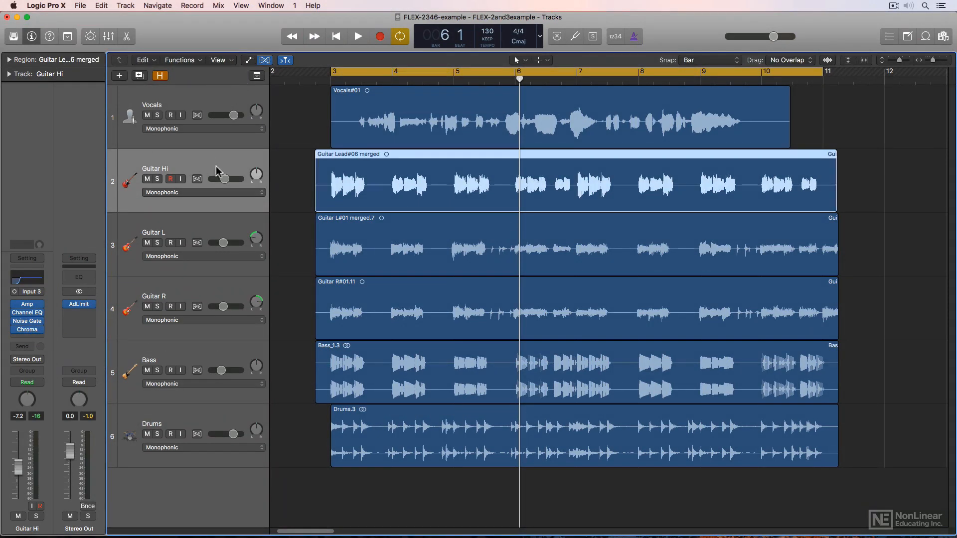
{"action": "left_click", "coordinate": [180, 179]}
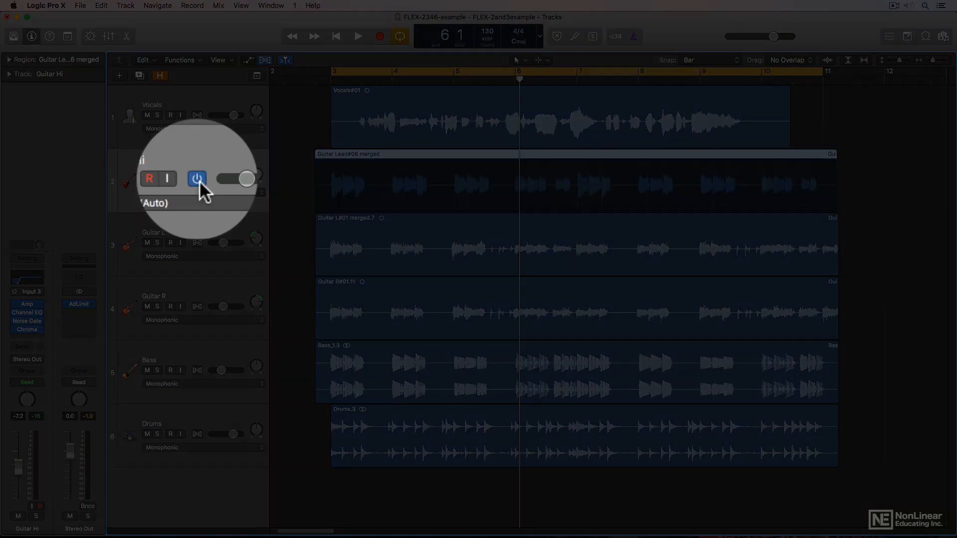
{"action": "left_click", "coordinate": [197, 179]}
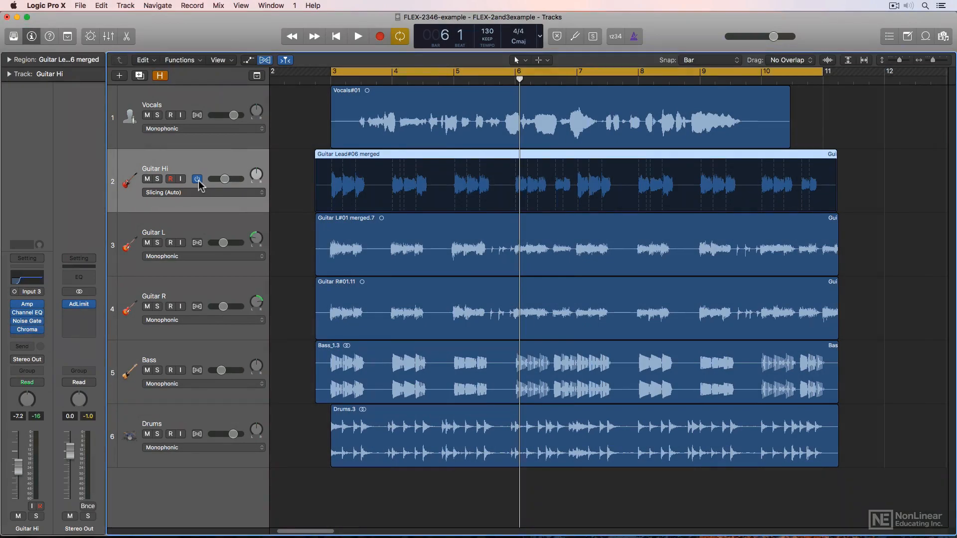
{"action": "left_click", "coordinate": [196, 178]}
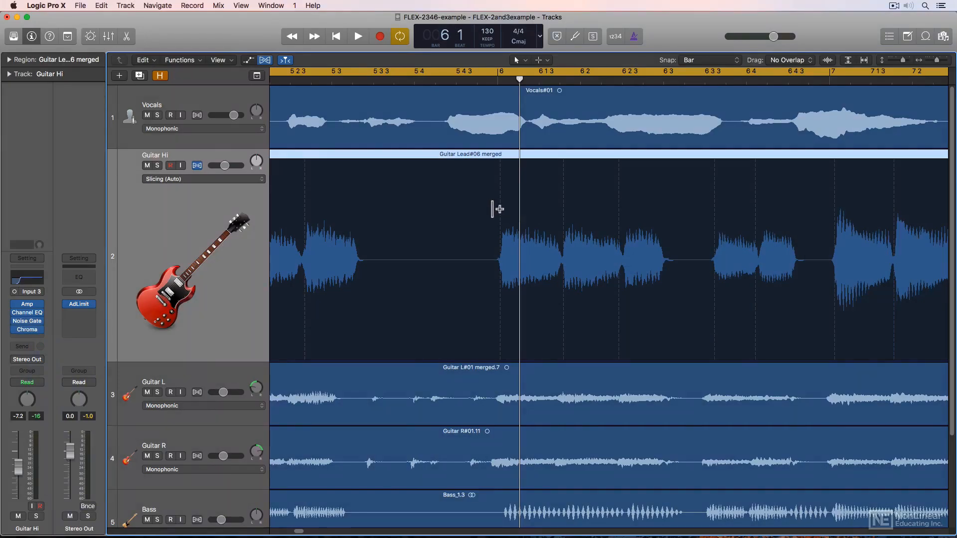
{"action": "mouse_move", "coordinate": [461, 209]}
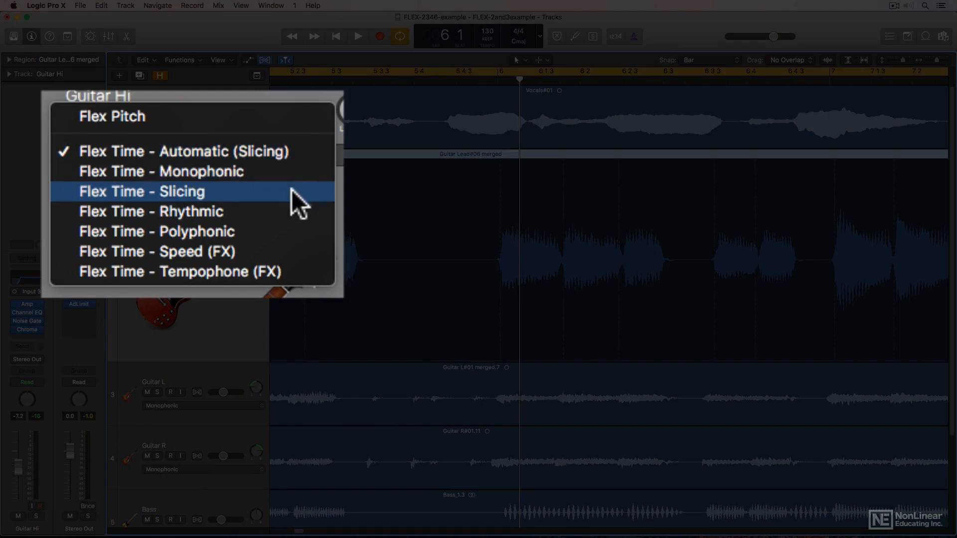
{"action": "mouse_move", "coordinate": [297, 220]}
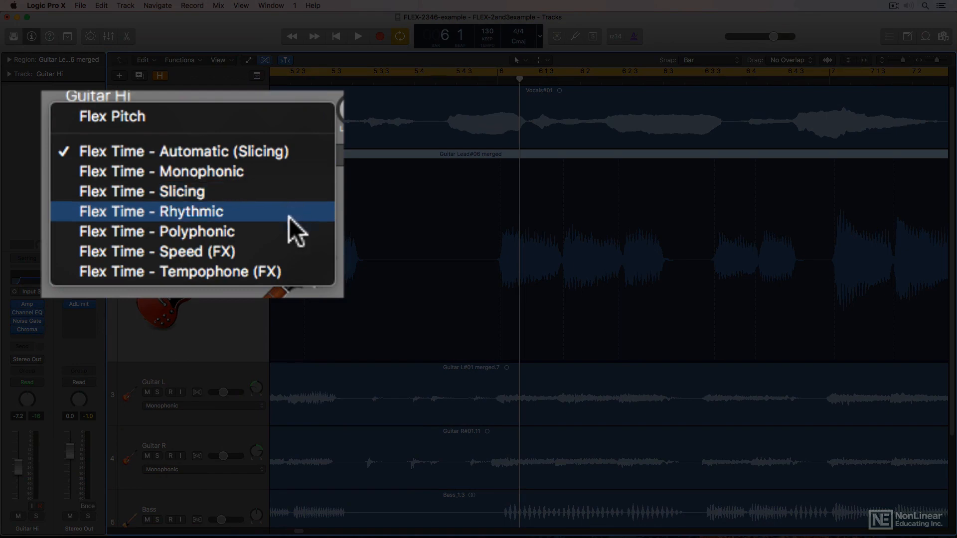
{"action": "mouse_move", "coordinate": [296, 256]}
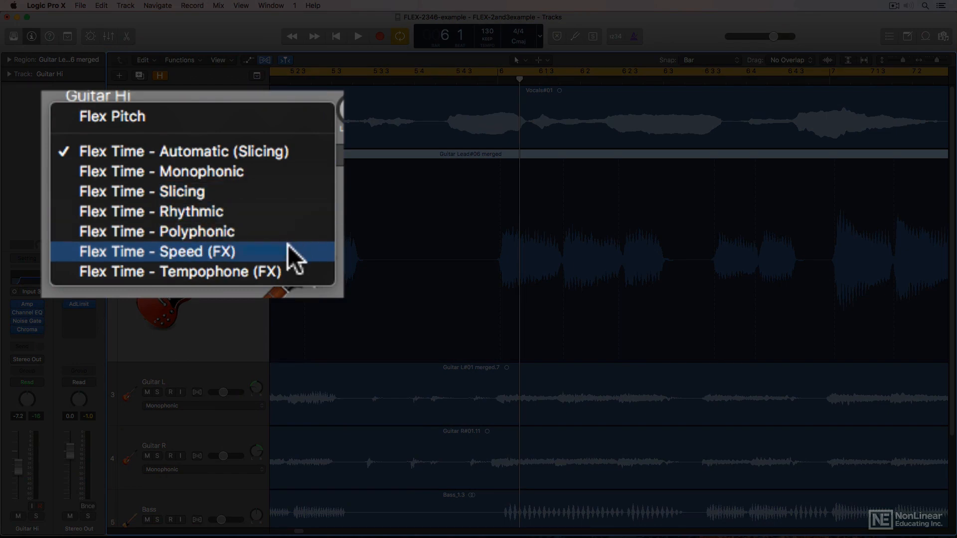
{"action": "mouse_move", "coordinate": [295, 275]}
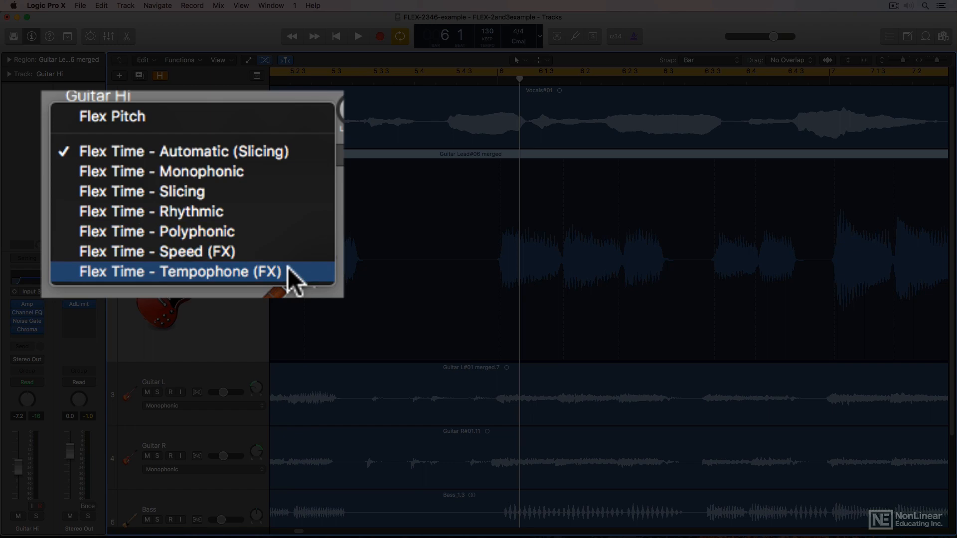
{"action": "mouse_move", "coordinate": [299, 152]}
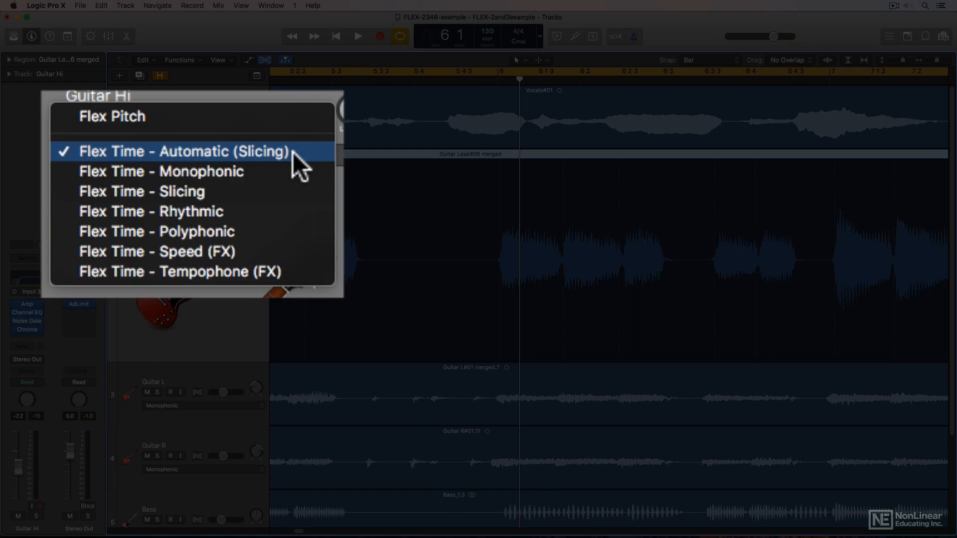
{"action": "mouse_move", "coordinate": [283, 125]}
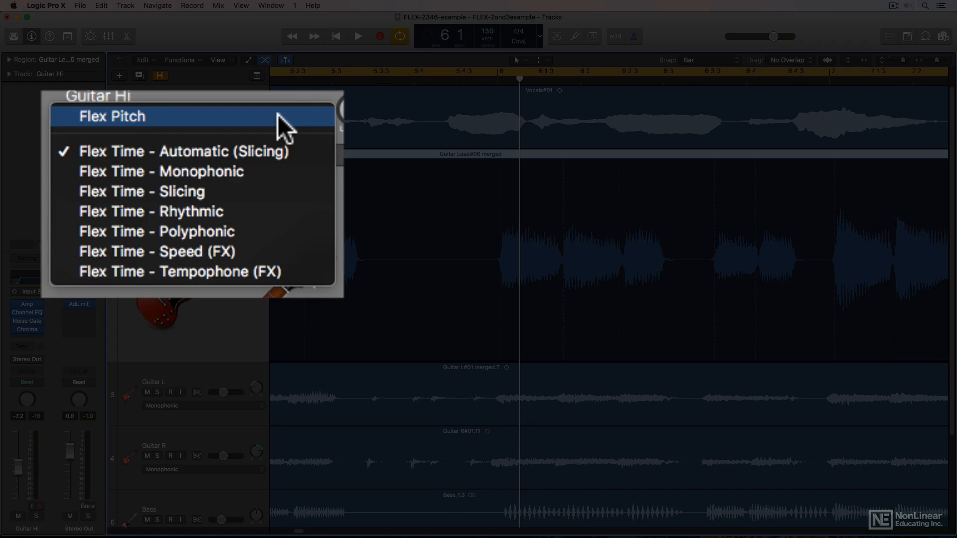
{"action": "mouse_move", "coordinate": [244, 191]}
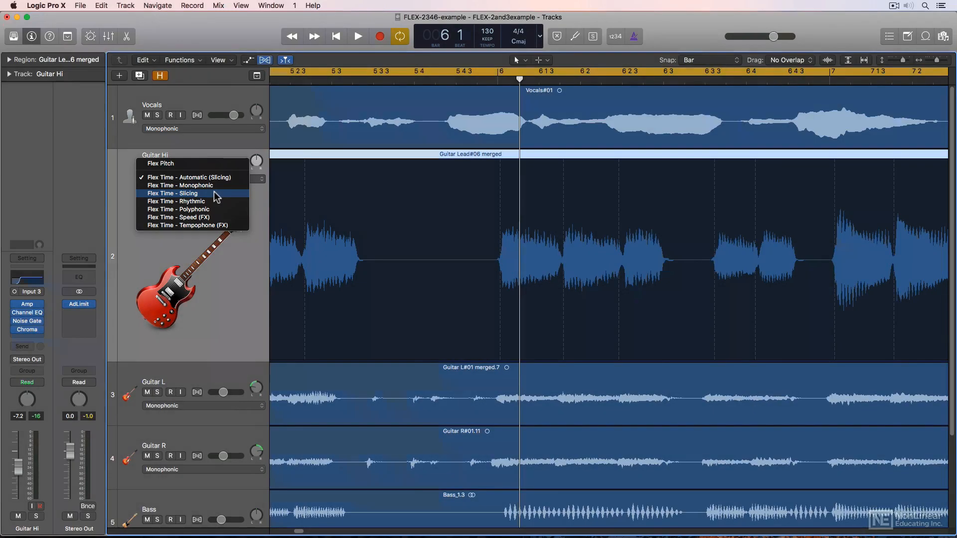
{"action": "mouse_move", "coordinate": [214, 176]}
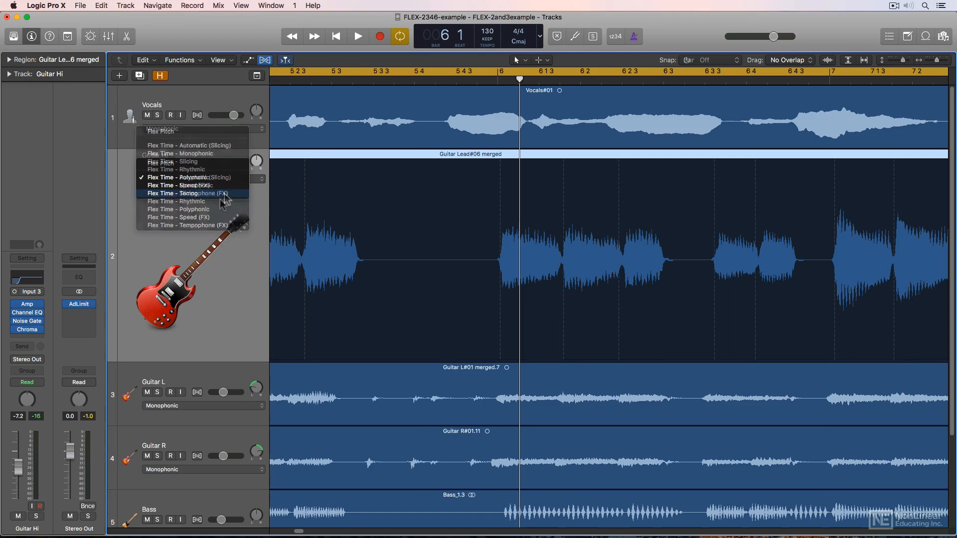
{"action": "left_click", "coordinate": [179, 208]}
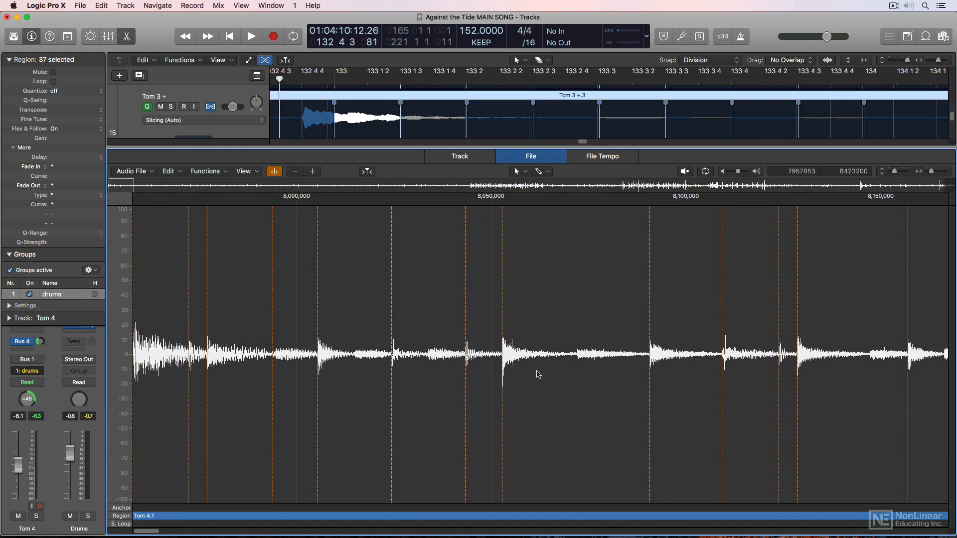
{"action": "mouse_move", "coordinate": [731, 367]}
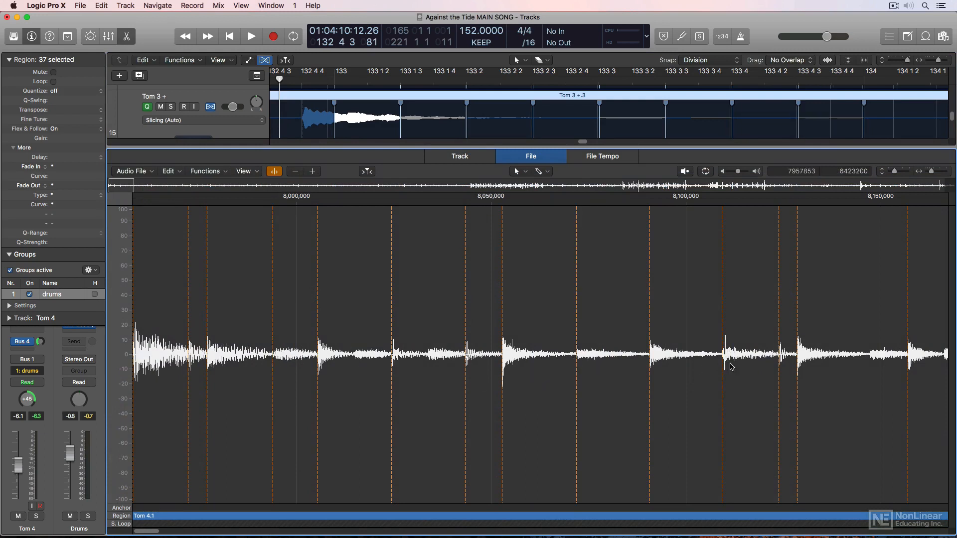
{"action": "mouse_move", "coordinate": [859, 318]}
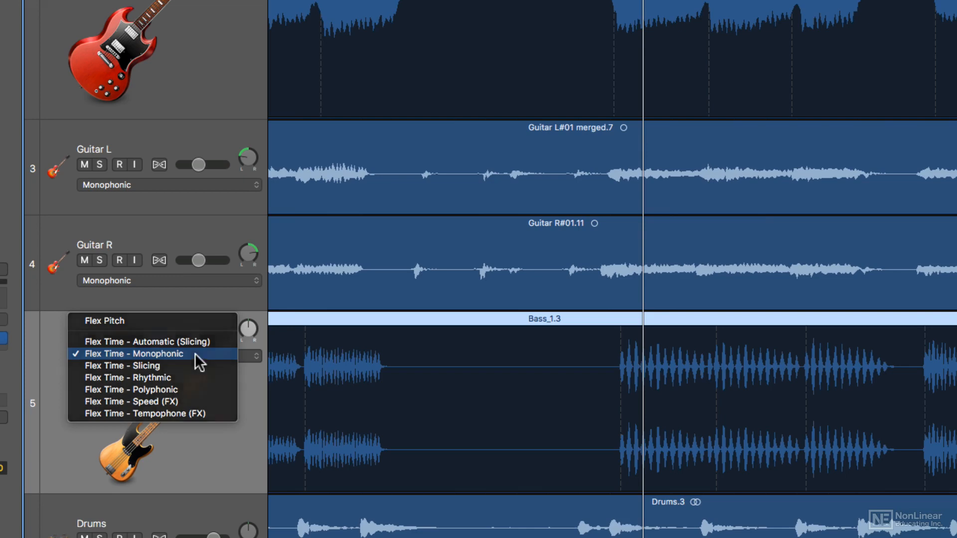
Choose Flex Time - Monophonic for the Bass track
{"action": "left_click", "coordinate": [131, 354]}
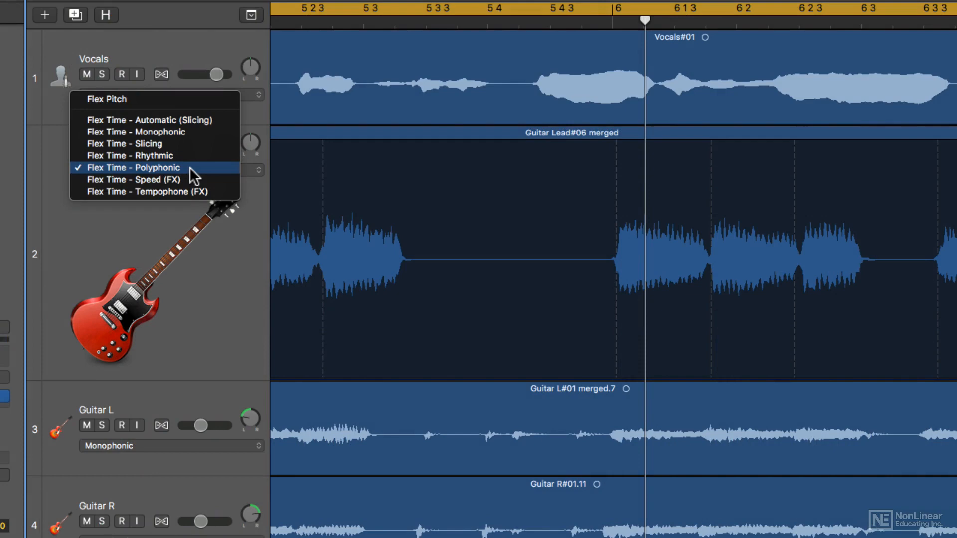
Choose Flex Time - Polyphonic for the Guitar Hi track
{"action": "left_click", "coordinate": [133, 168]}
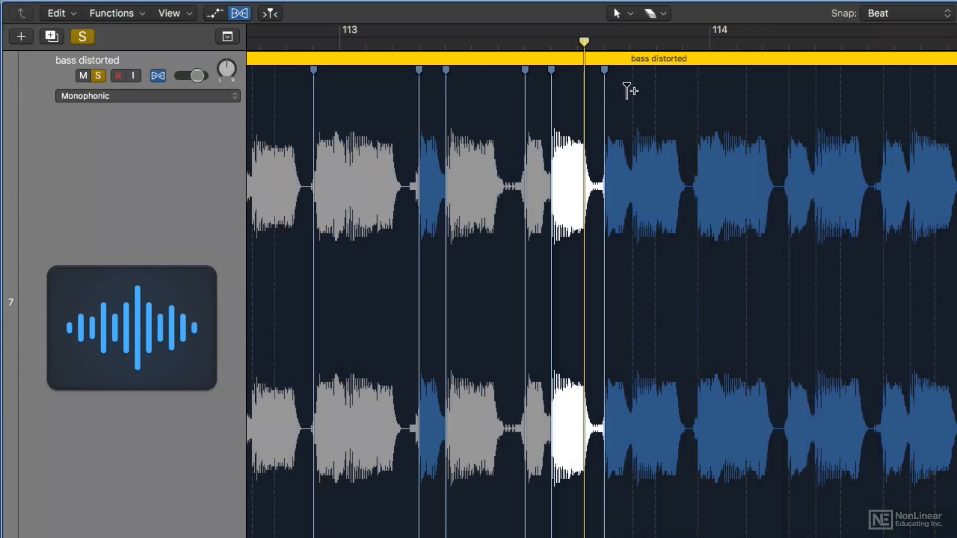
Change the synth BASS track's flex algorithm from Monophonic to Polyphonic
{"action": "left_click", "coordinate": [147, 95]}
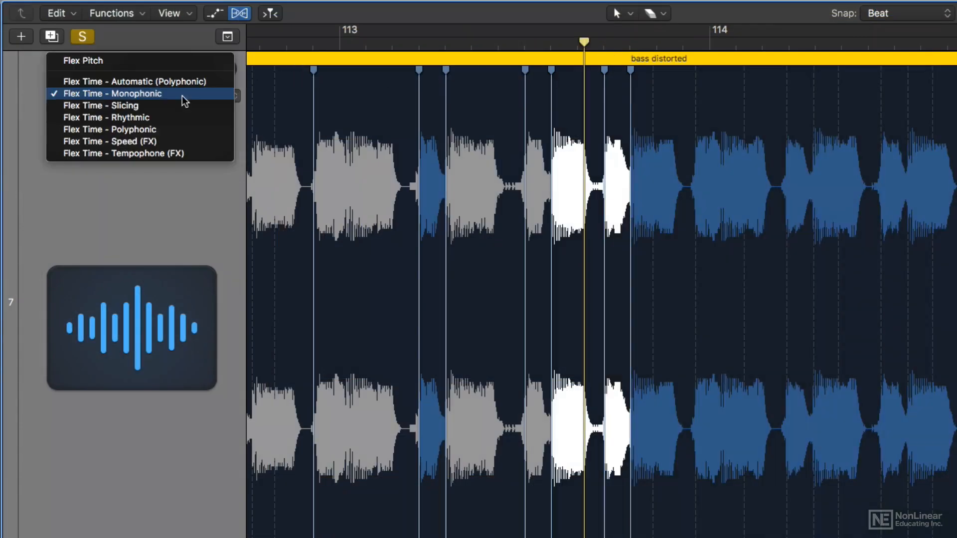
{"action": "mouse_move", "coordinate": [203, 133]}
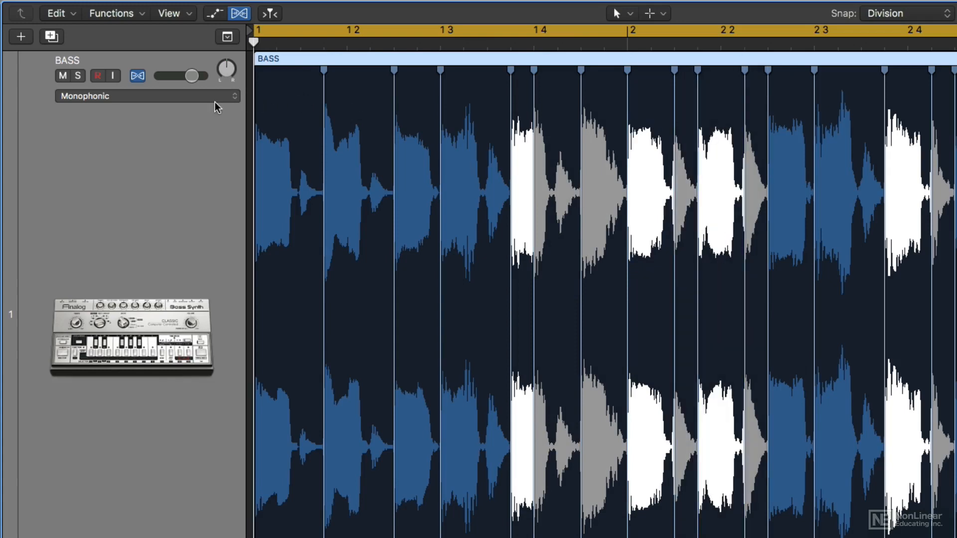
{"action": "left_click", "coordinate": [145, 96]}
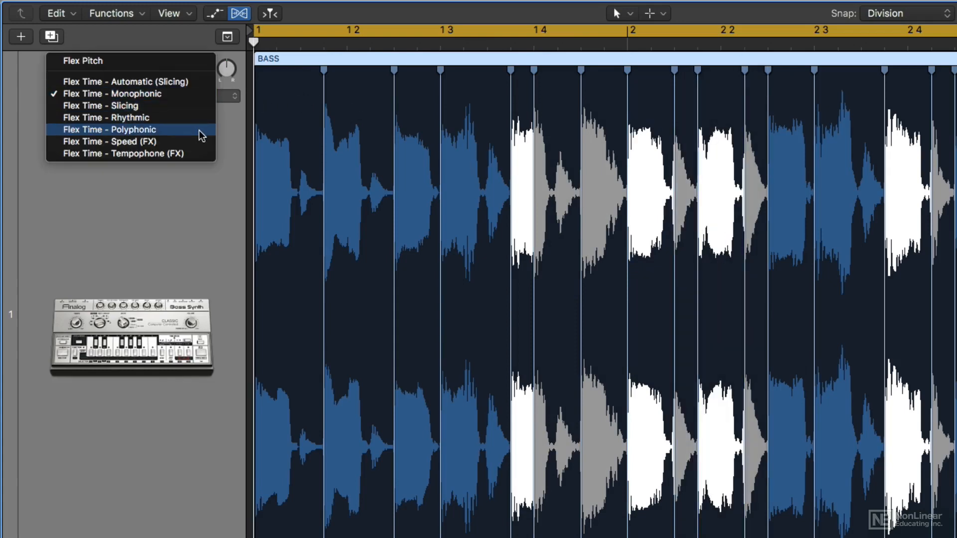
{"action": "left_click", "coordinate": [109, 129]}
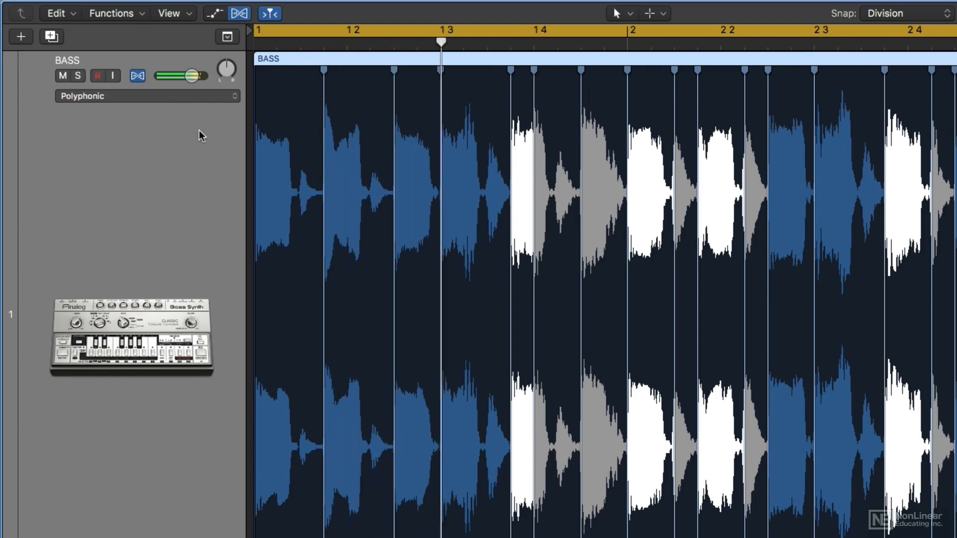
{"action": "left_click", "coordinate": [832, 30]}
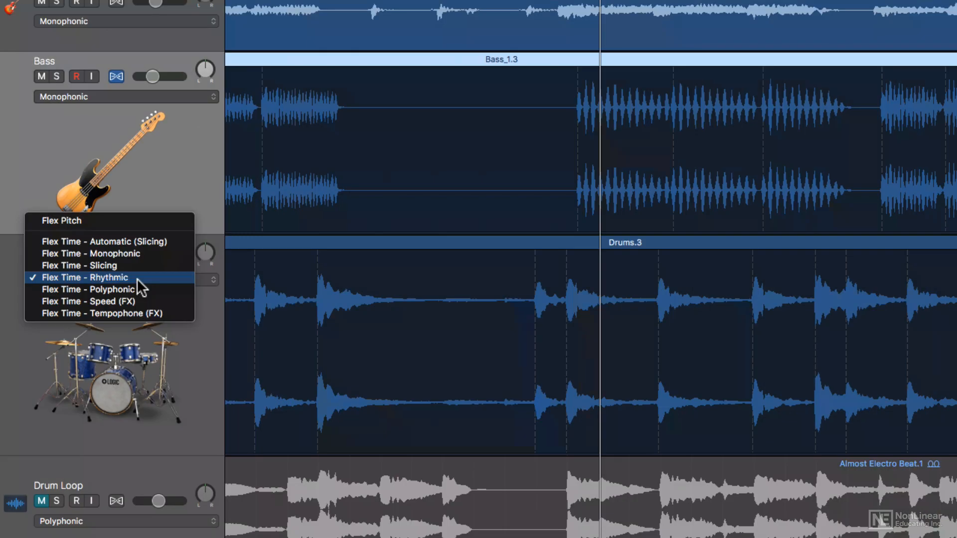
{"action": "mouse_move", "coordinate": [140, 269]}
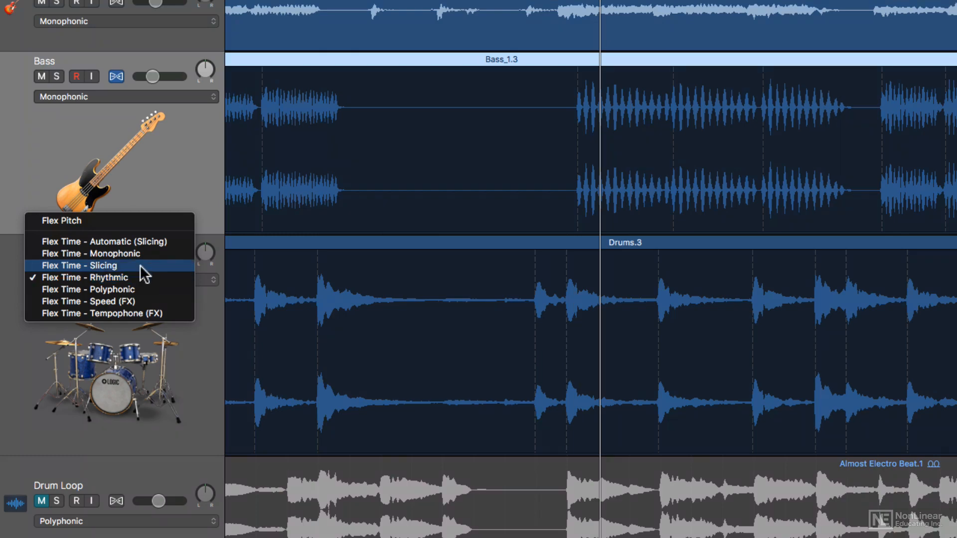
{"action": "mouse_move", "coordinate": [143, 280]}
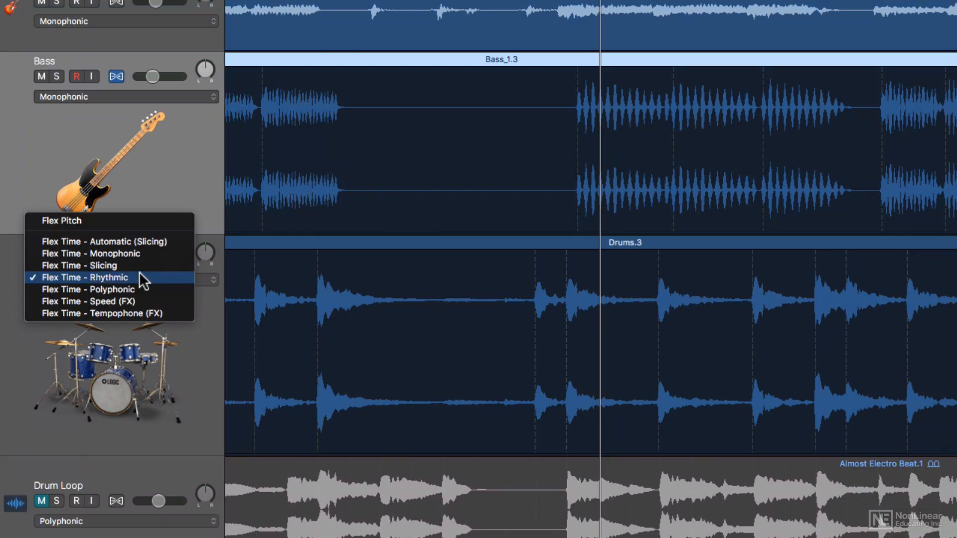
{"action": "mouse_move", "coordinate": [143, 285]}
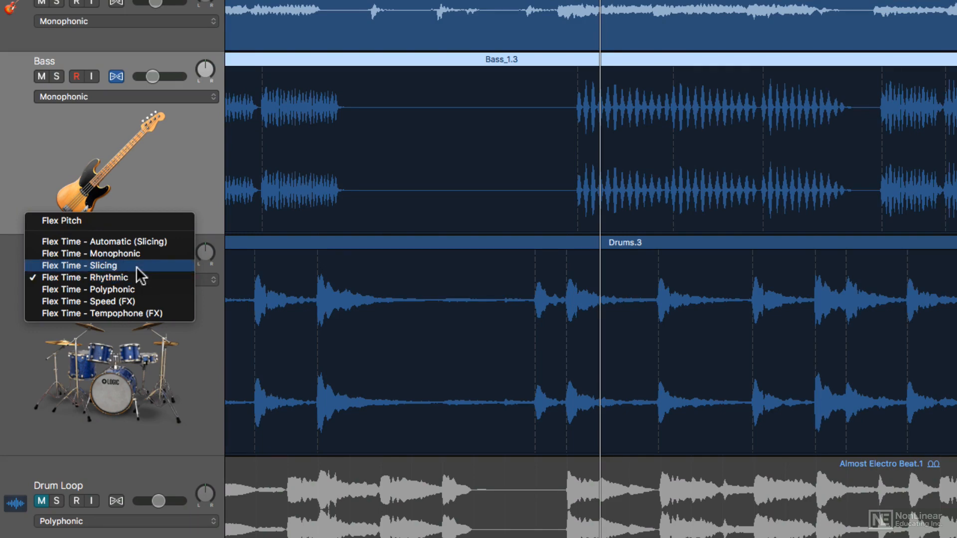
Set the Drums track to Slicing and the drum loop track to Rhythmic
{"action": "left_click", "coordinate": [80, 265]}
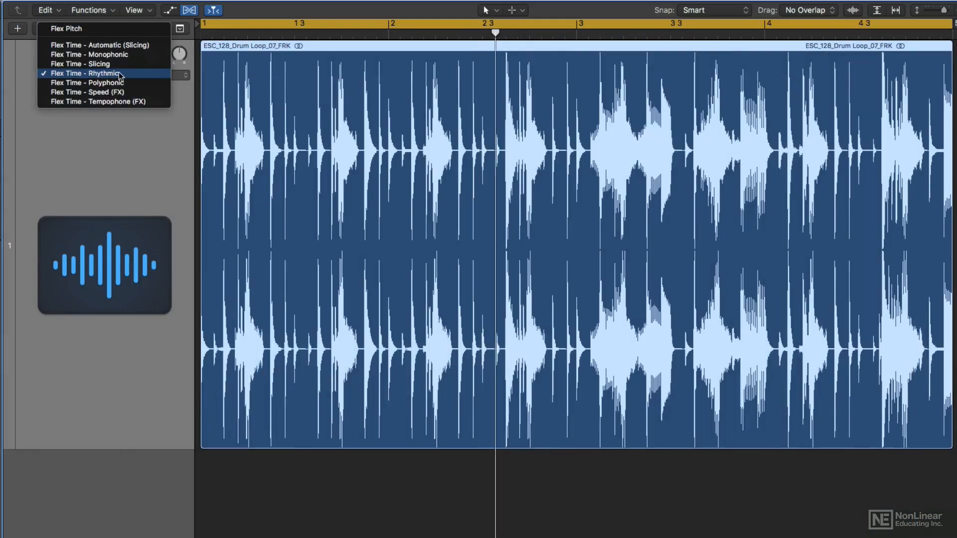
{"action": "left_click", "coordinate": [85, 73]}
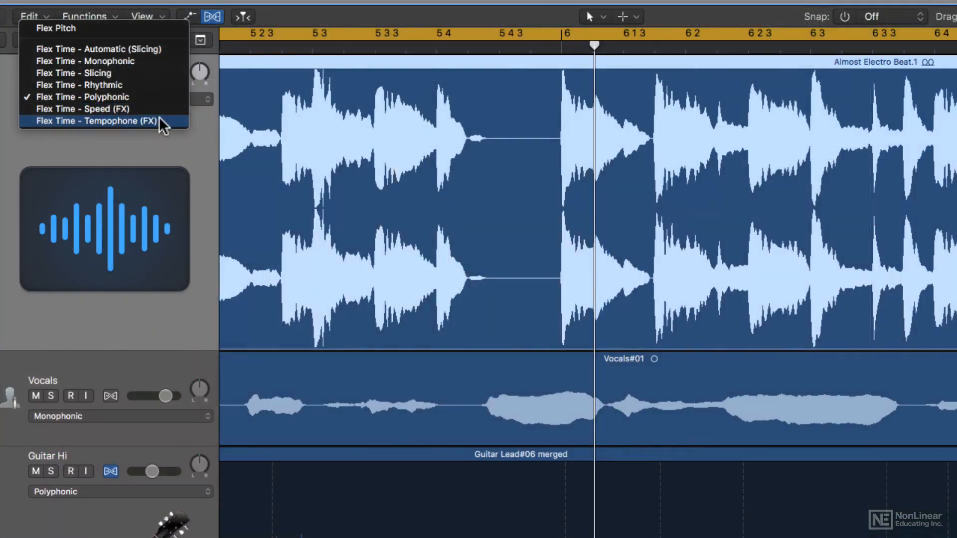
{"action": "mouse_move", "coordinate": [91, 108]}
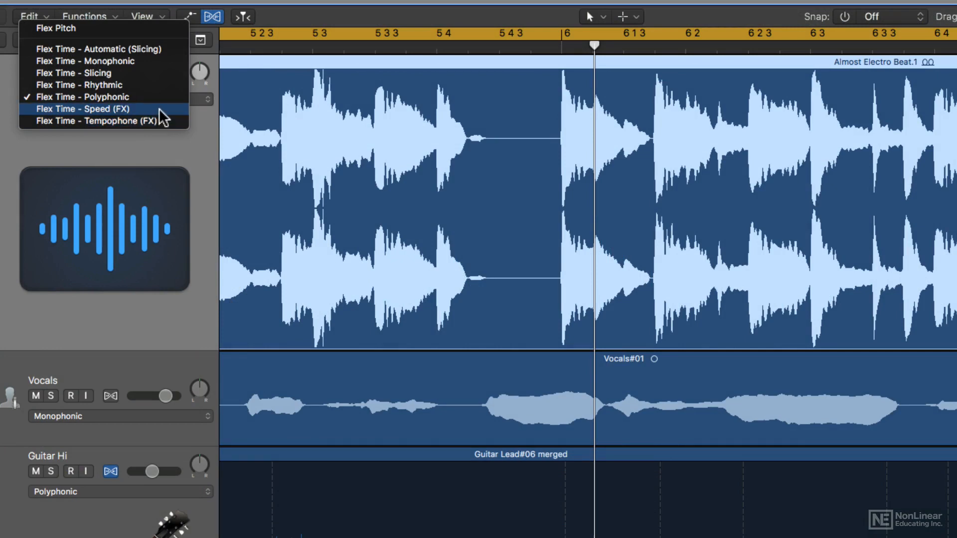
Choose Flex Time - Speed (FX) for the Drum Loop track, replacing Polyphonic
{"action": "left_click", "coordinate": [82, 108]}
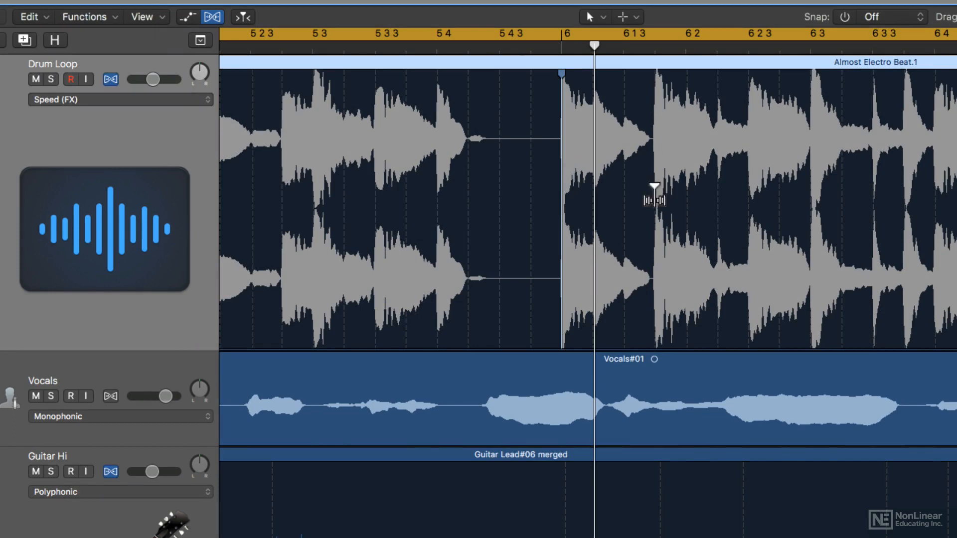